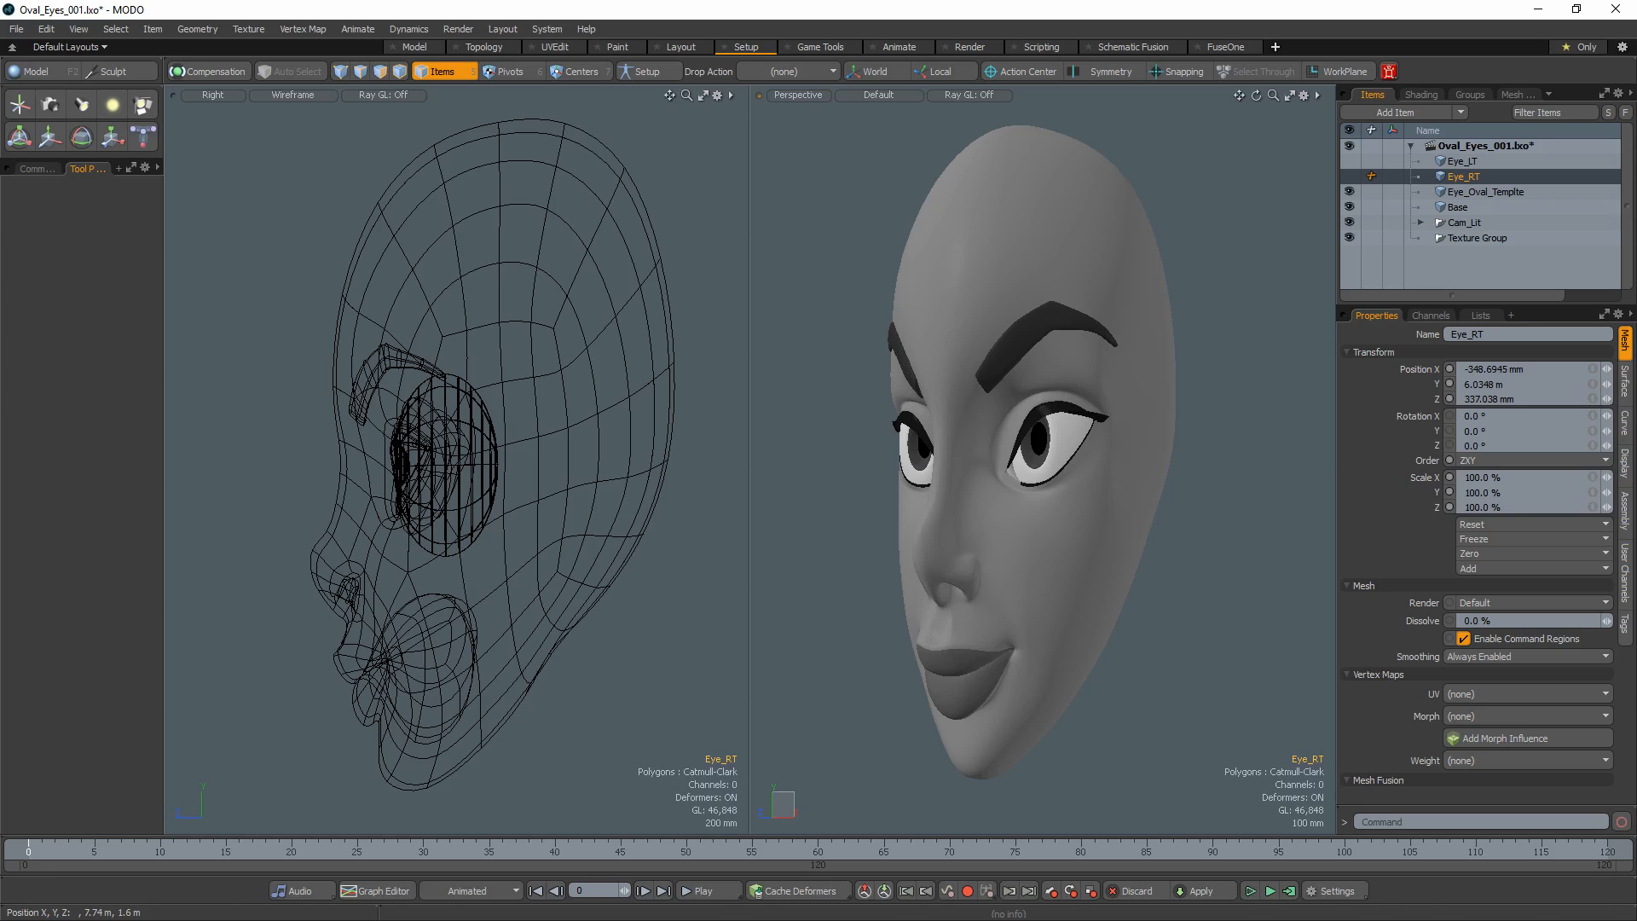
Set Scale Y on Eye_RT and Eye_LT to 176% in Properties
click(1485, 191)
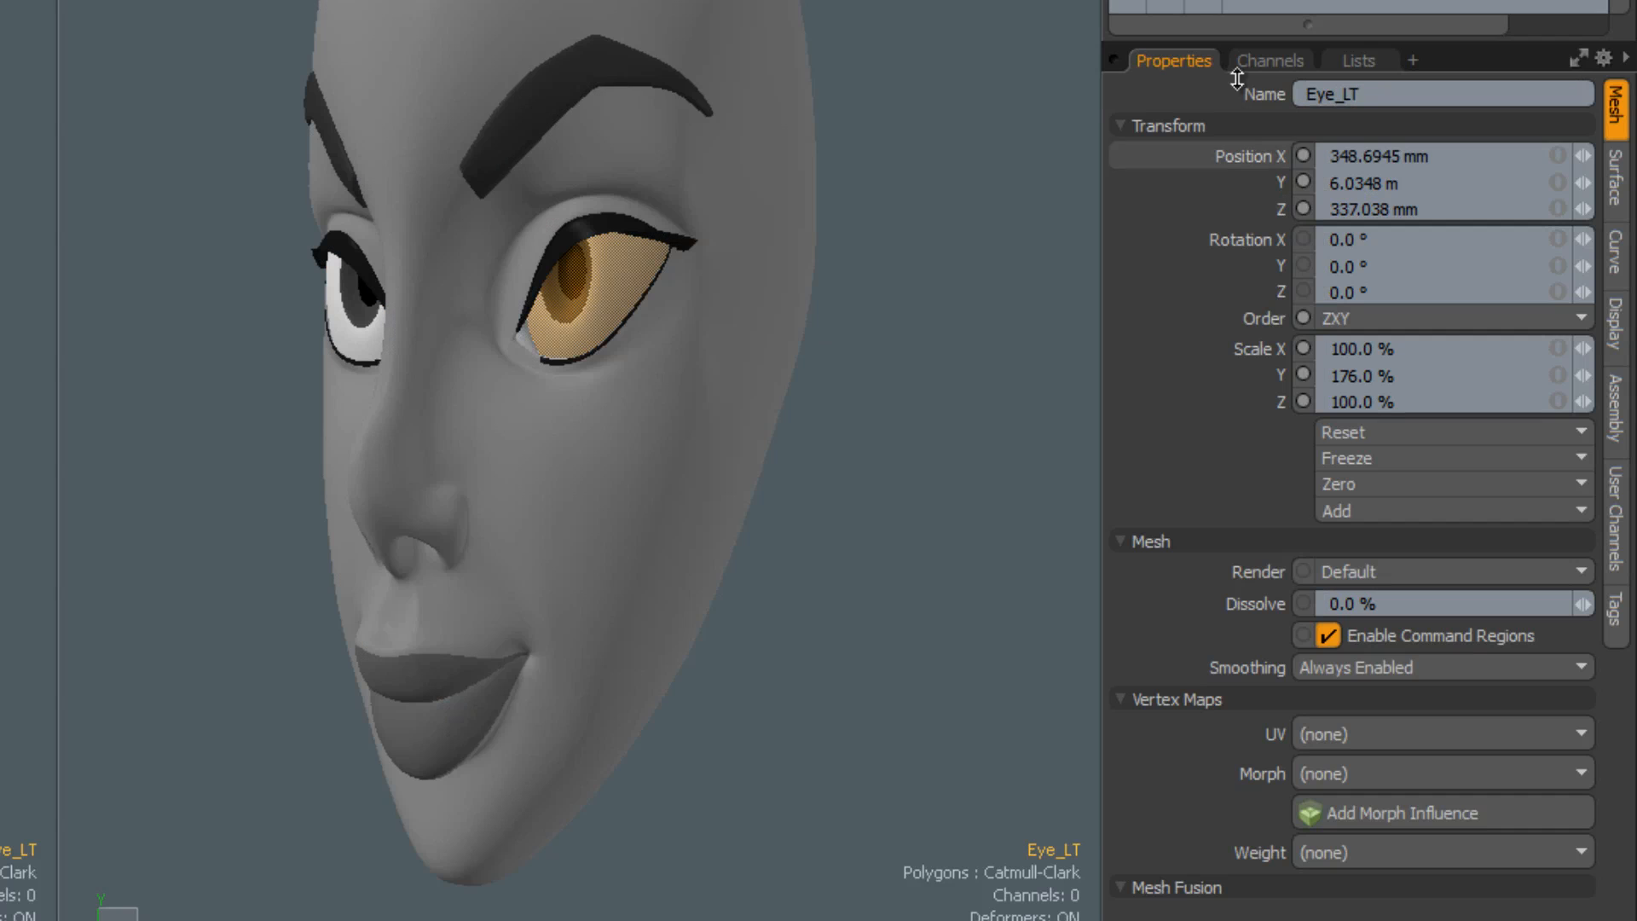
Show Eye_RT's transform channels and open the Scale group's context menu
click(1270, 59)
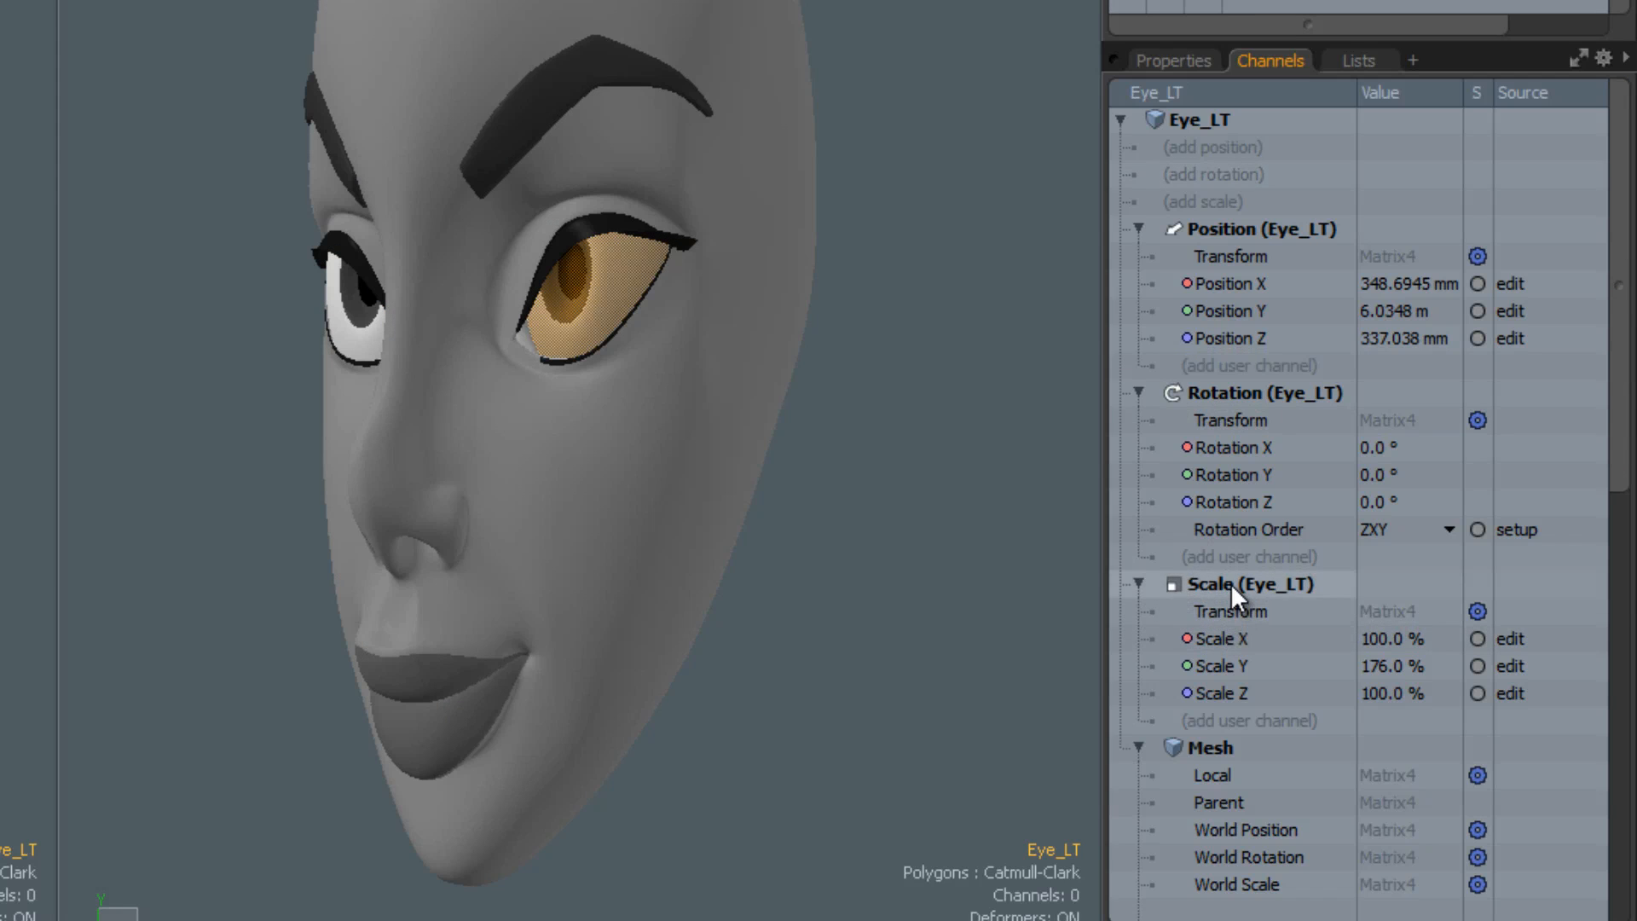
right_click(1232, 584)
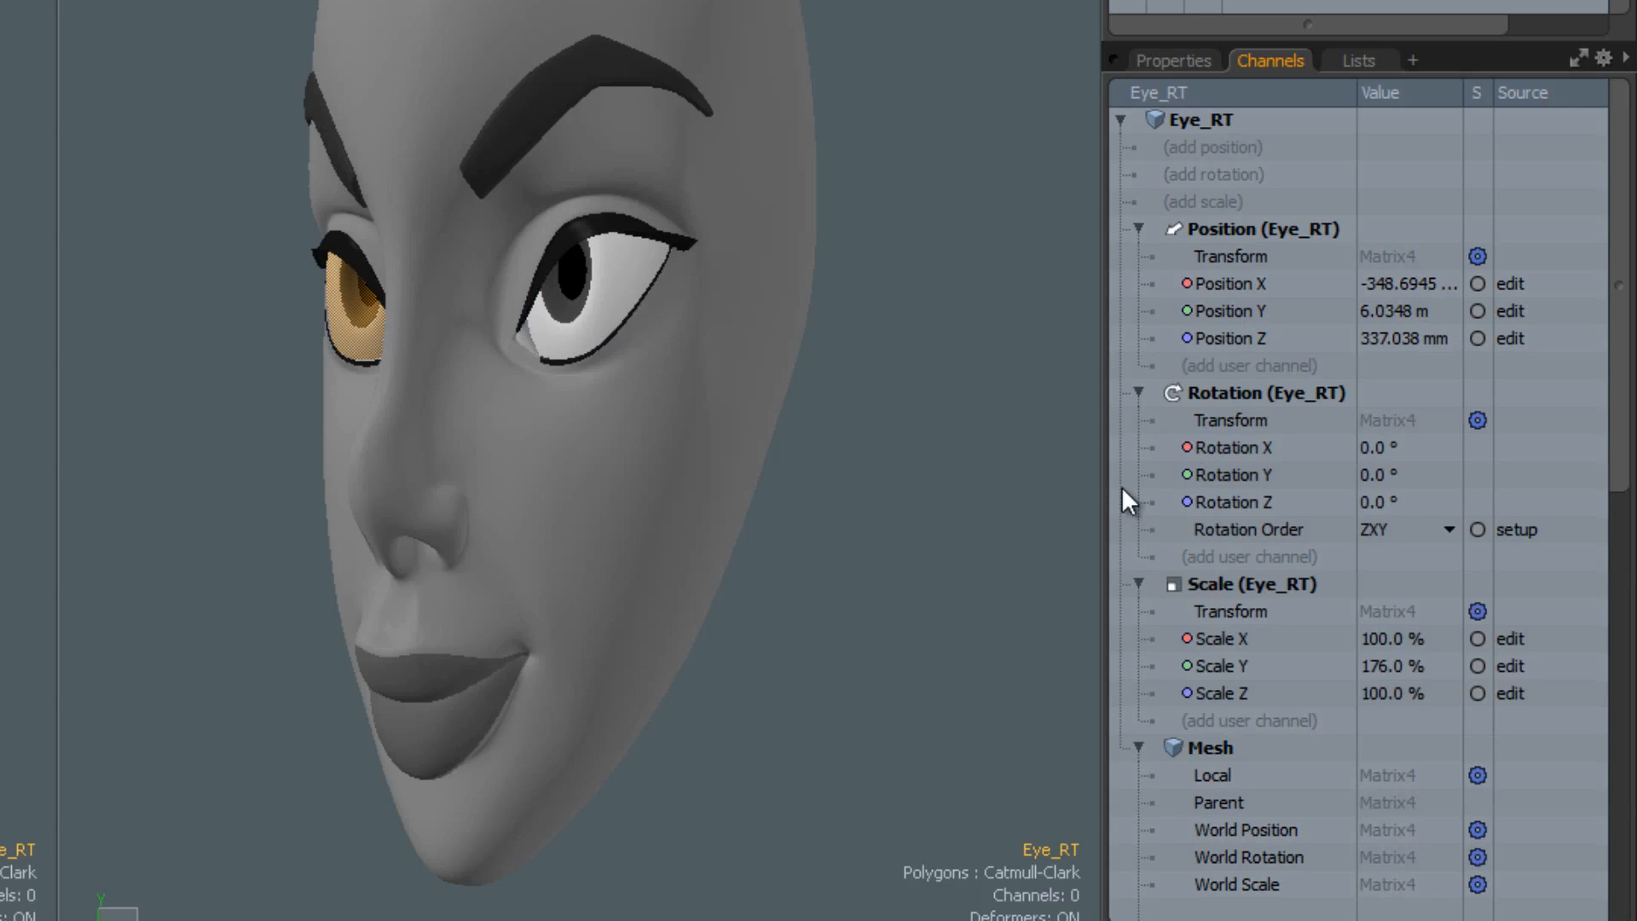
right_click(1217, 584)
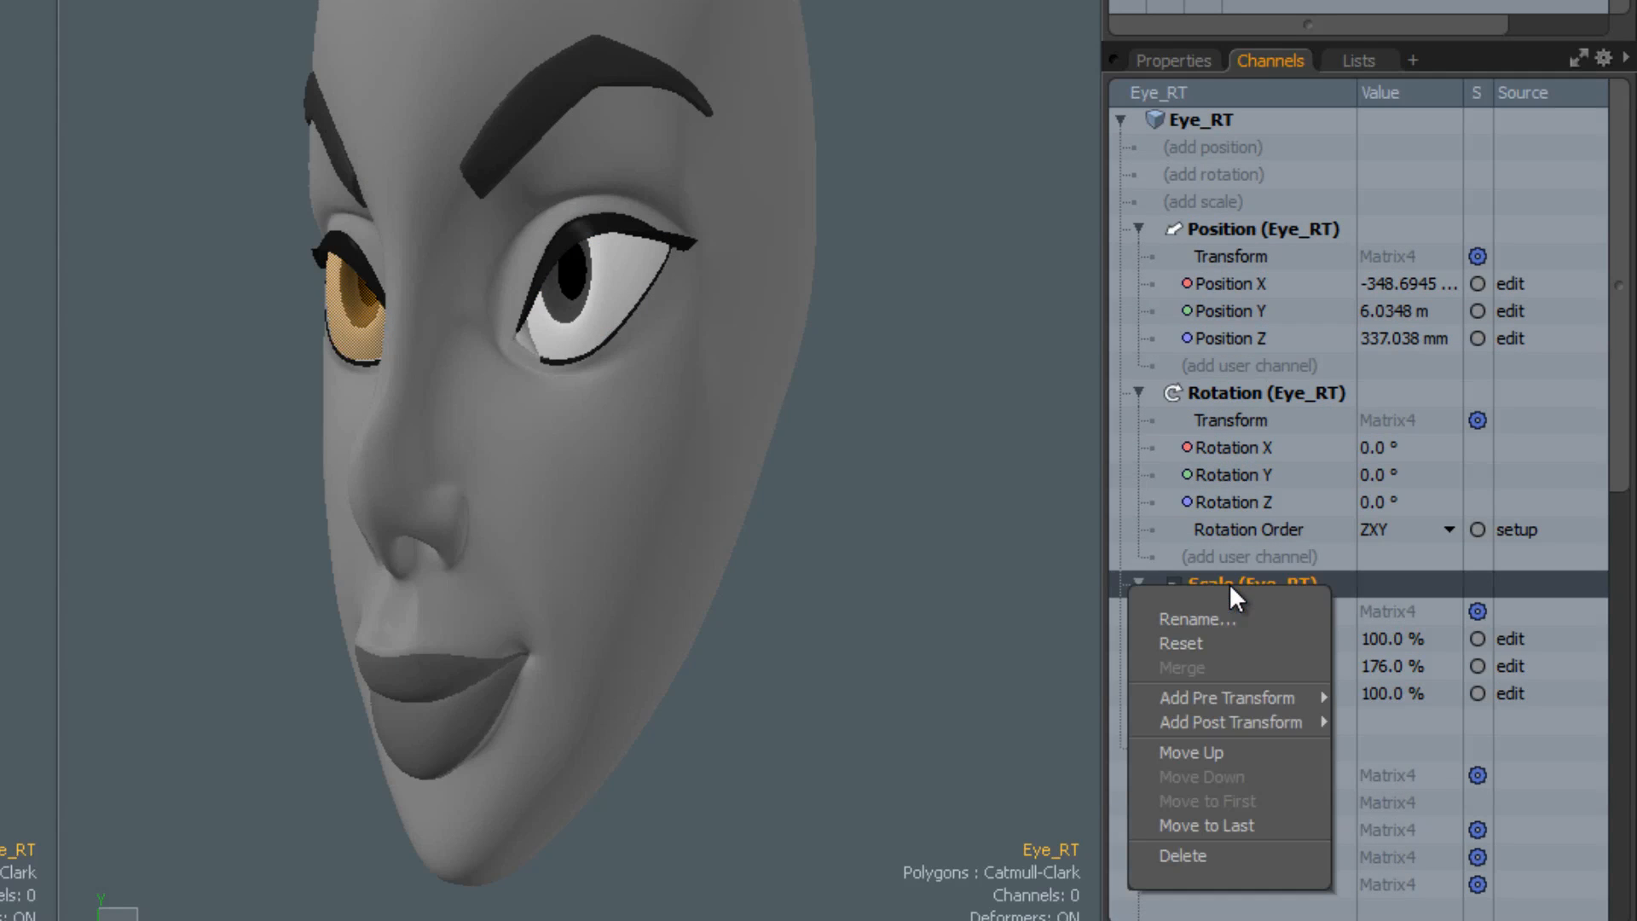